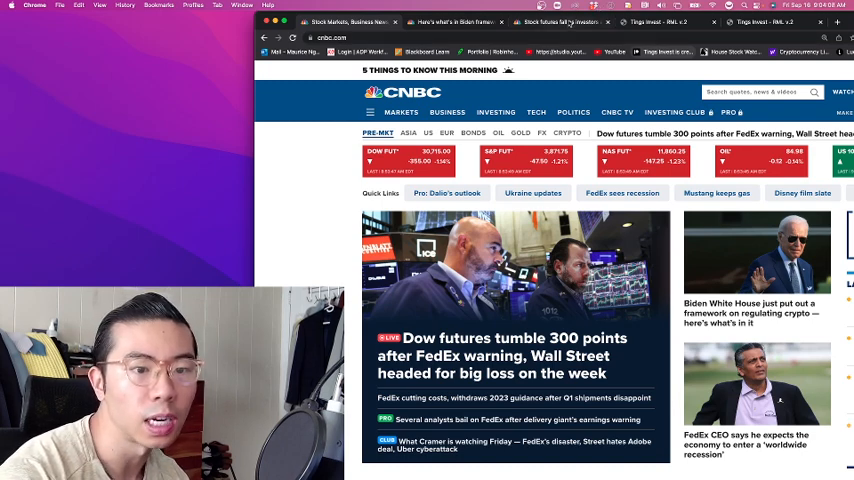
mouse_move(562, 22)
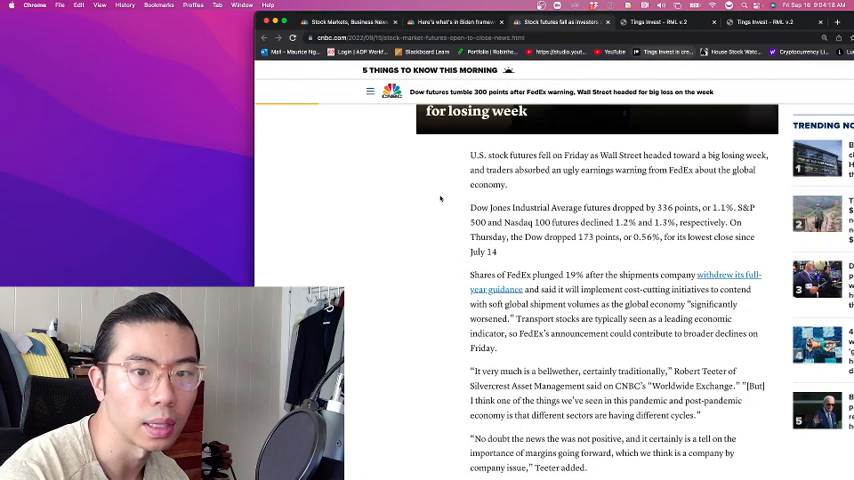
Scroll through the opening paragraphs of the Dow futures / FedEx warning article.
scroll("up", 3)
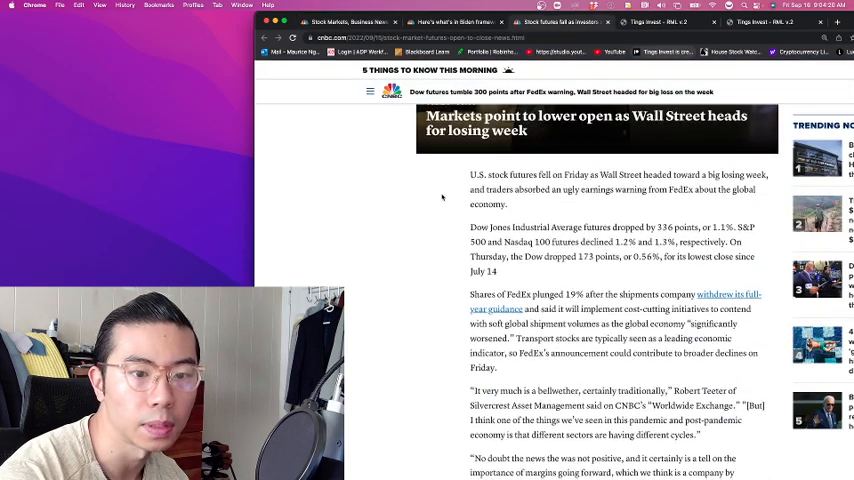
scroll("down", 3)
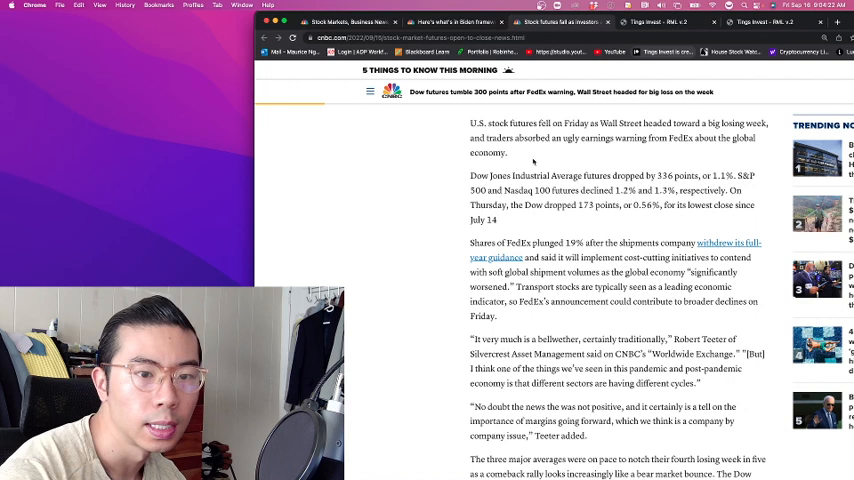
mouse_move(444, 248)
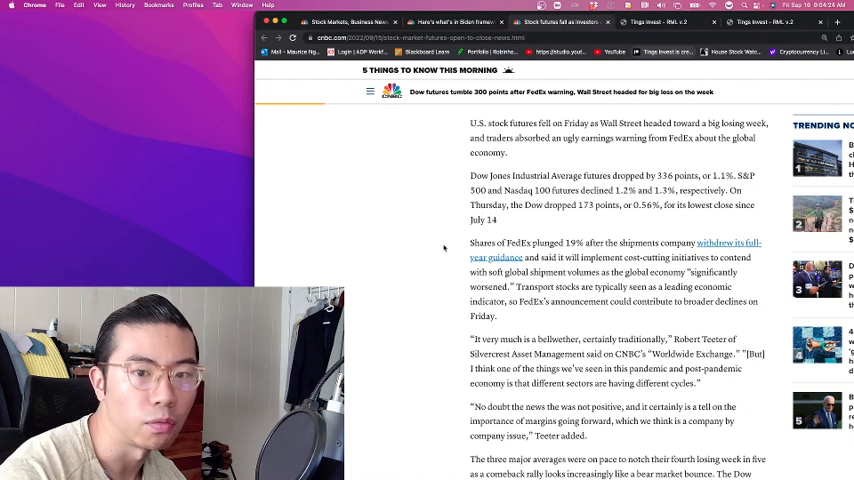
scroll("down", 3)
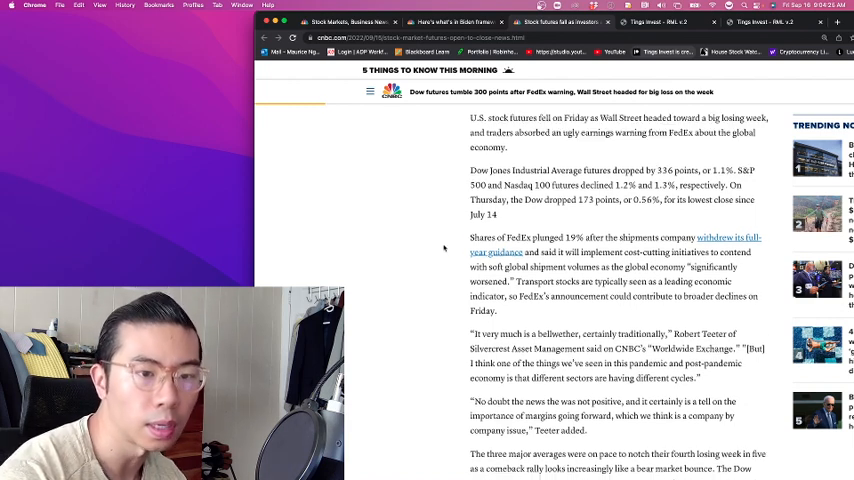
scroll("down", 3)
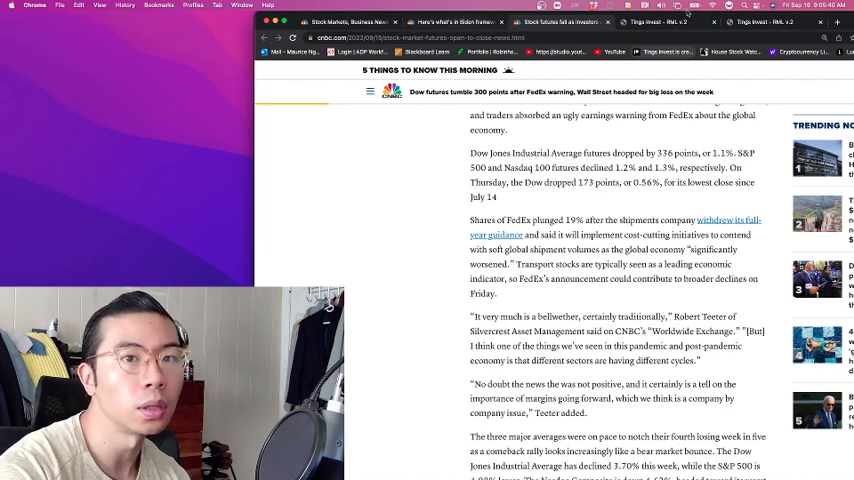
Review the Ark Invest signal report PDF, then switch to the BlackRock buy/sell/hold report.
left_click(735, 21)
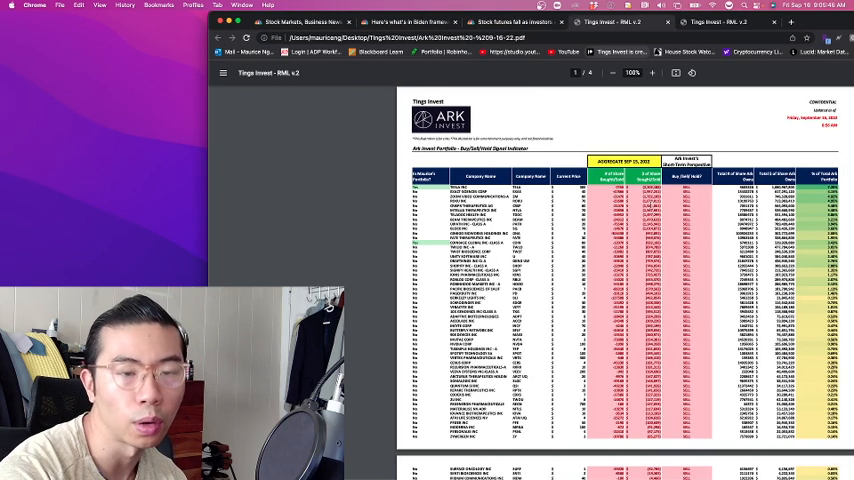
scroll("down", 3)
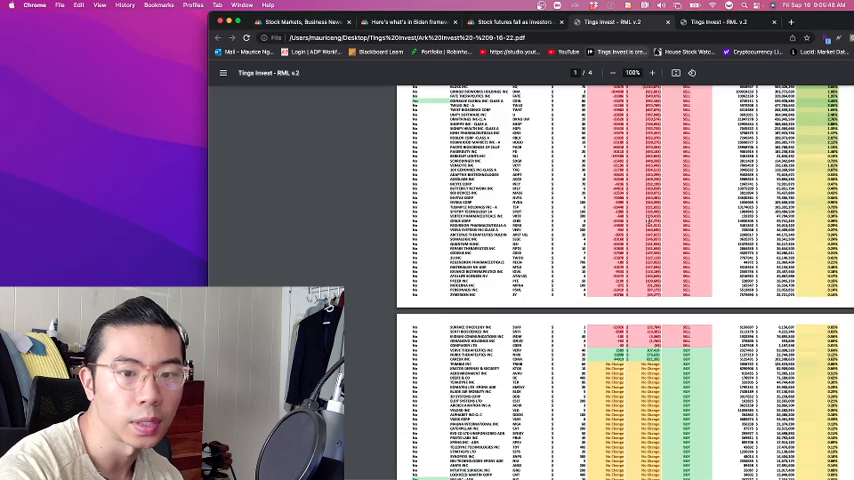
scroll("up", 3)
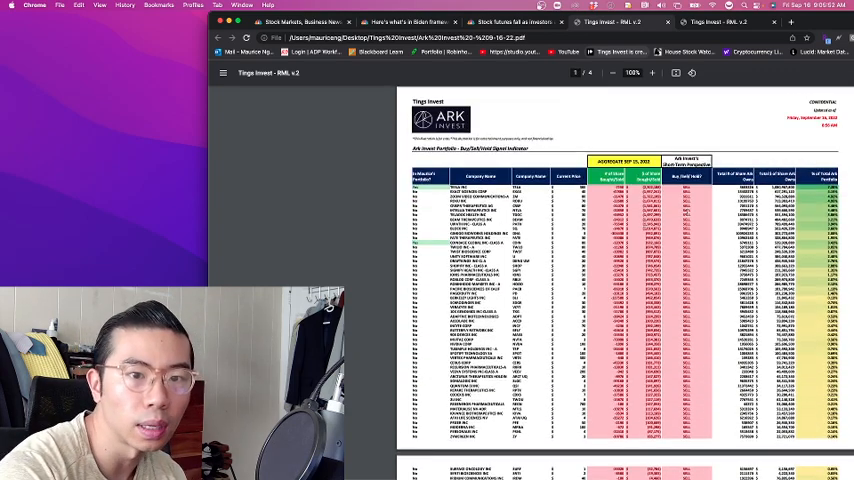
left_click(720, 22)
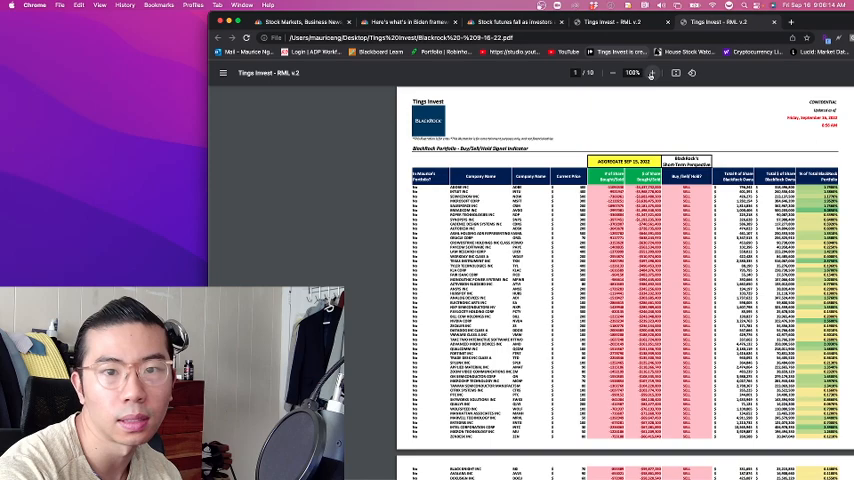
Zoom the BlackRock report from 108% to 125% so the table rows read larger.
left_click(652, 72)
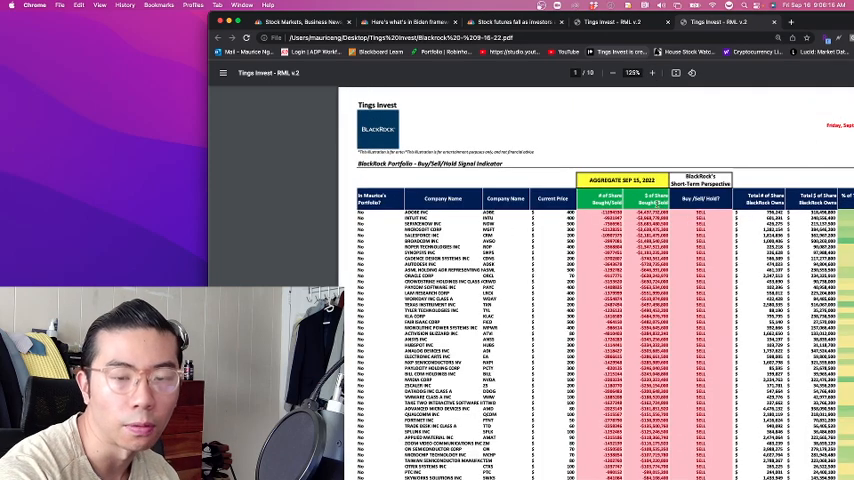
scroll("up", 3)
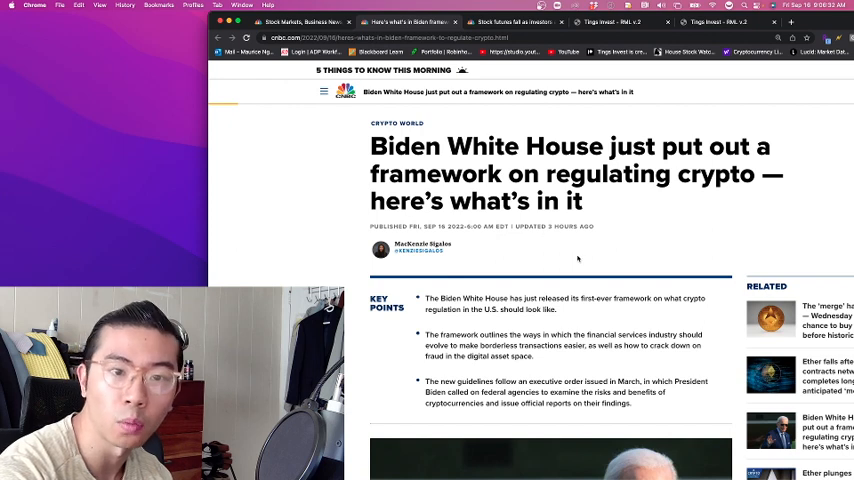
mouse_move(557, 246)
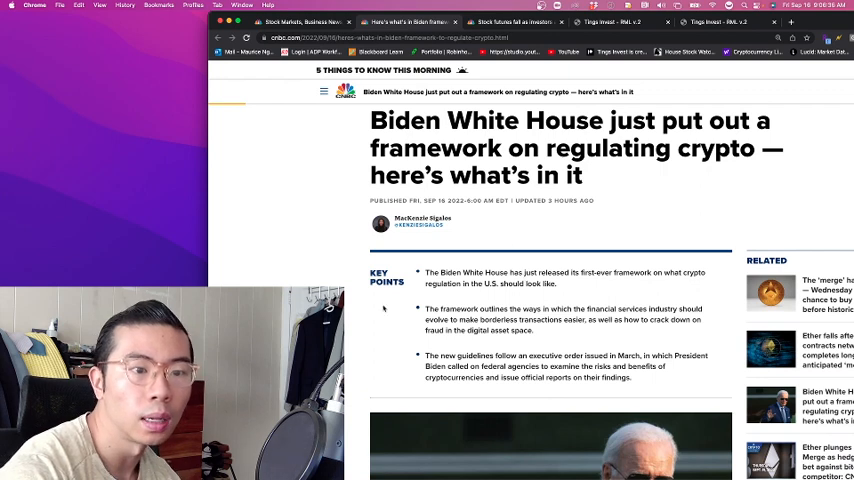
mouse_move(720, 347)
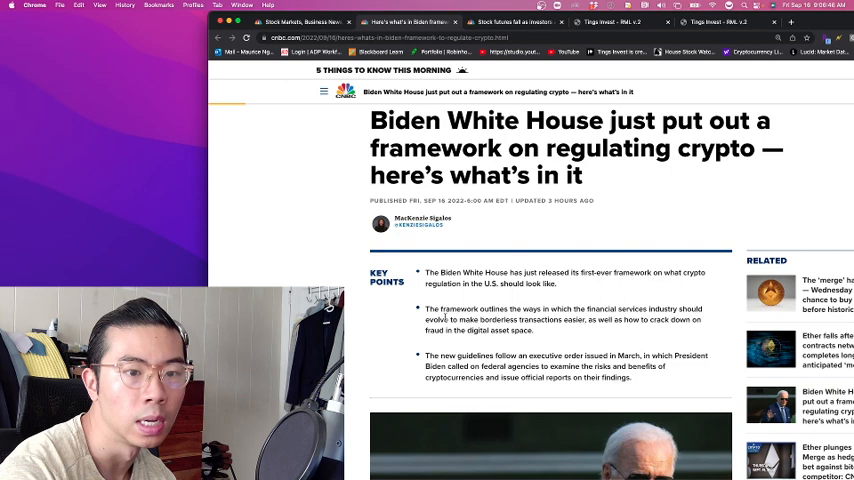
Scroll the Biden crypto framework article to bring its Key Points into view.
scroll("down", 3)
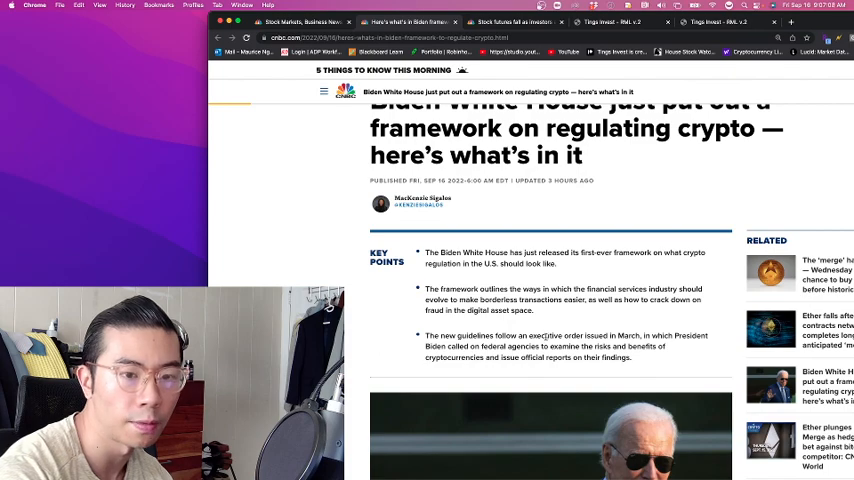
scroll("down", 3)
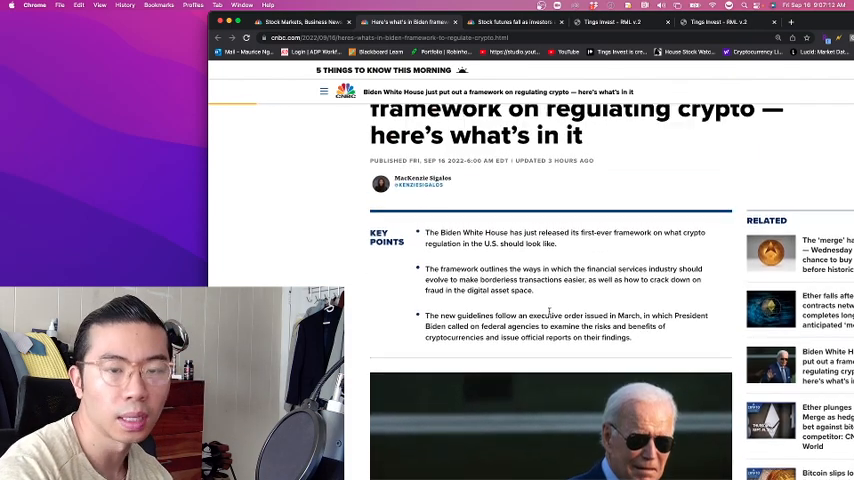
scroll("up", 3)
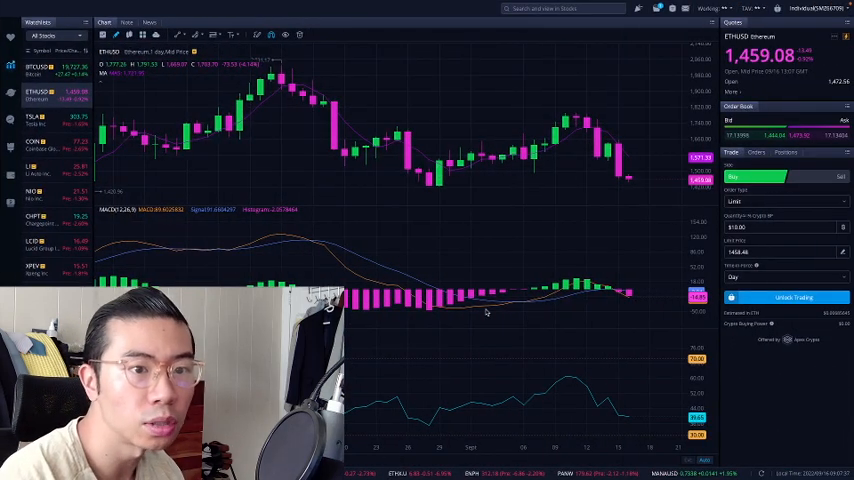
mouse_move(545, 258)
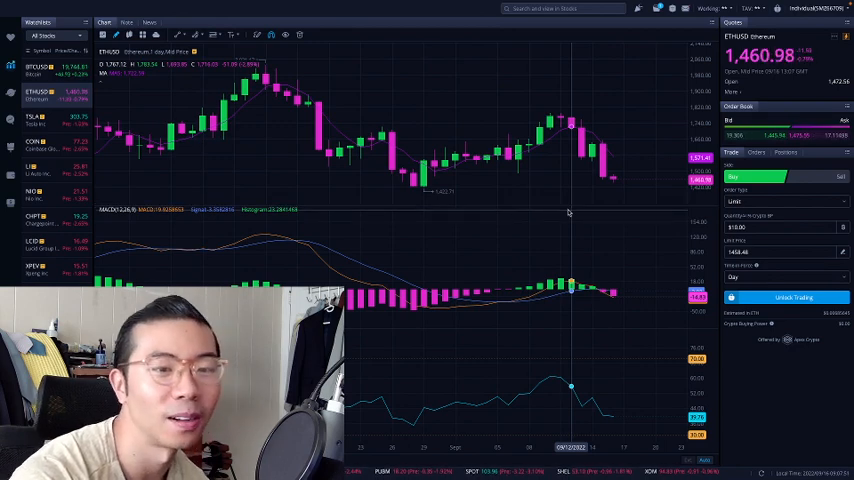
mouse_move(603, 182)
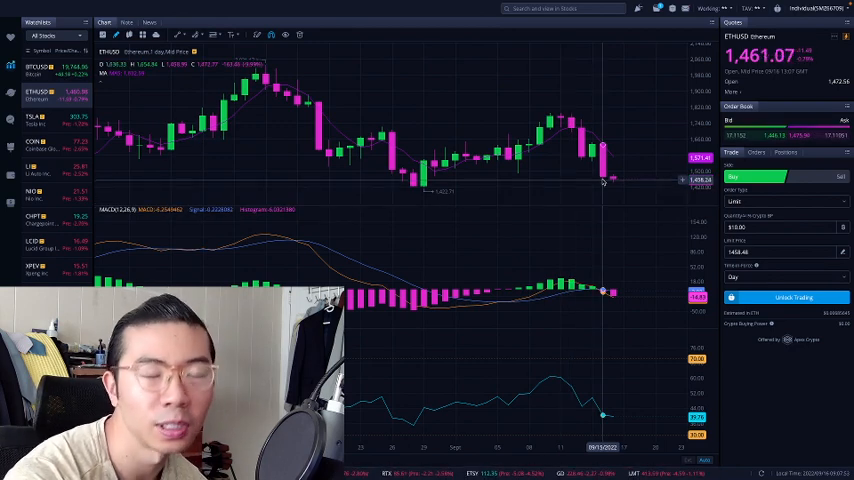
mouse_move(560, 183)
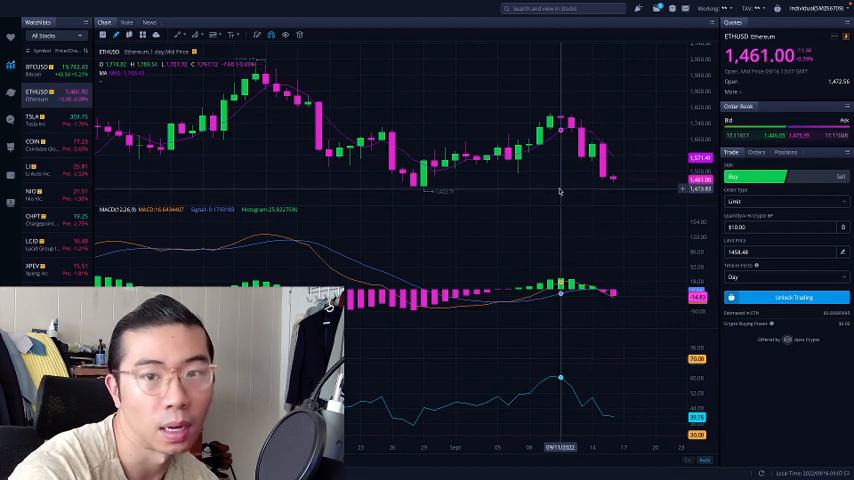
mouse_move(553, 187)
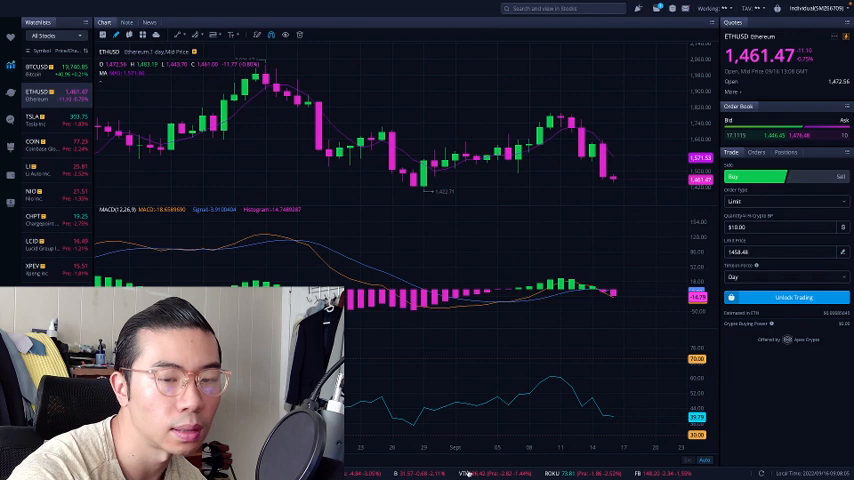
mouse_move(602, 290)
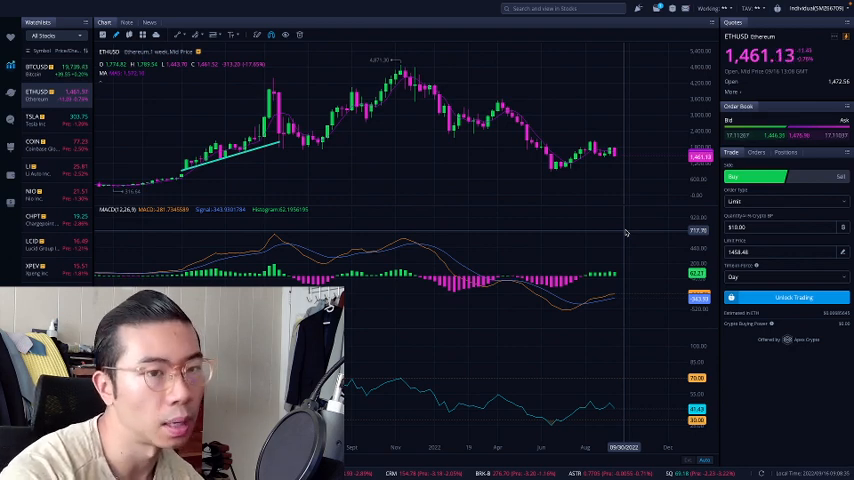
mouse_move(576, 188)
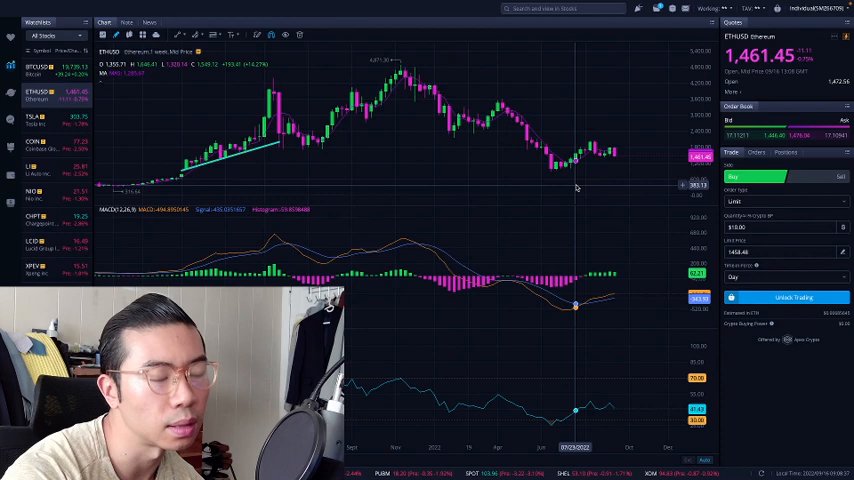
mouse_move(608, 197)
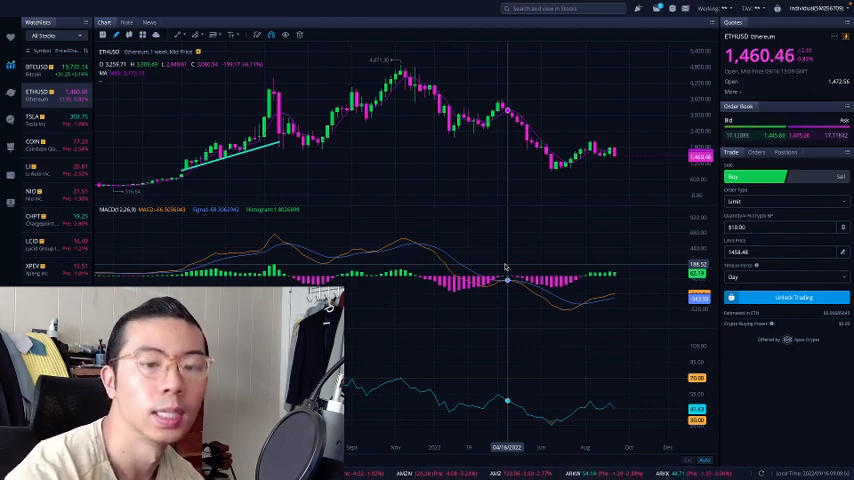
mouse_move(327, 260)
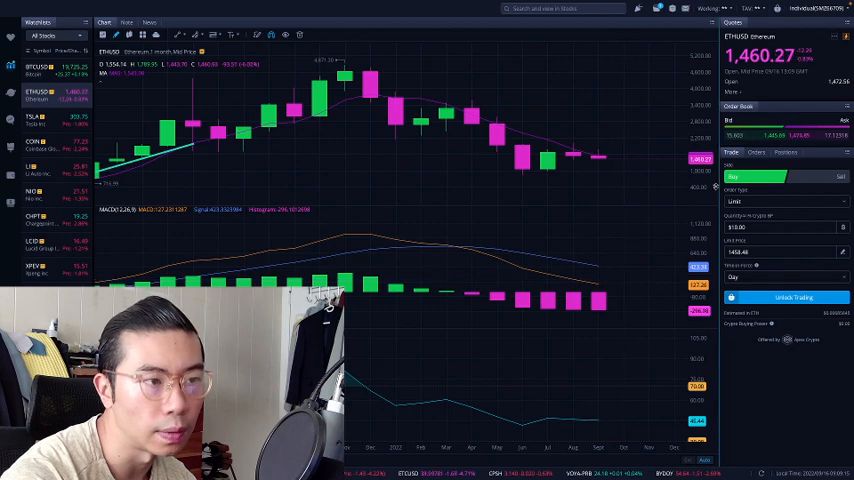
Switch the chart from Ethereum over to Bitcoin.
left_click(35, 67)
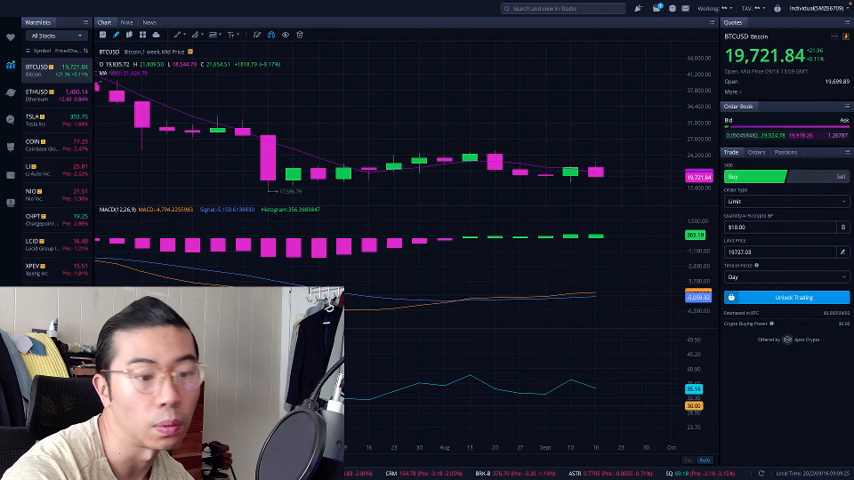
mouse_move(470, 378)
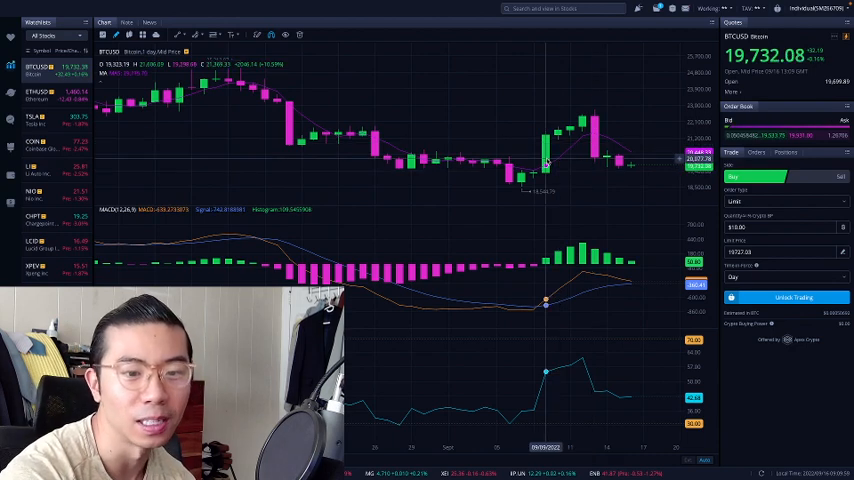
mouse_move(595, 138)
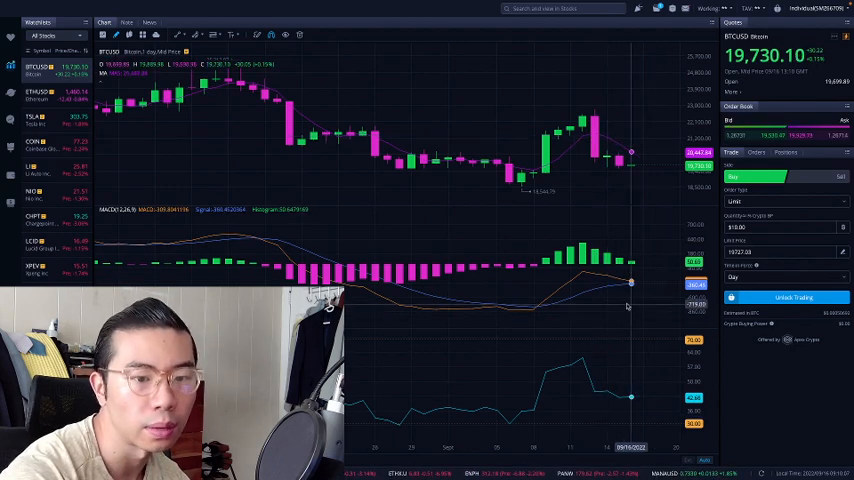
mouse_move(627, 211)
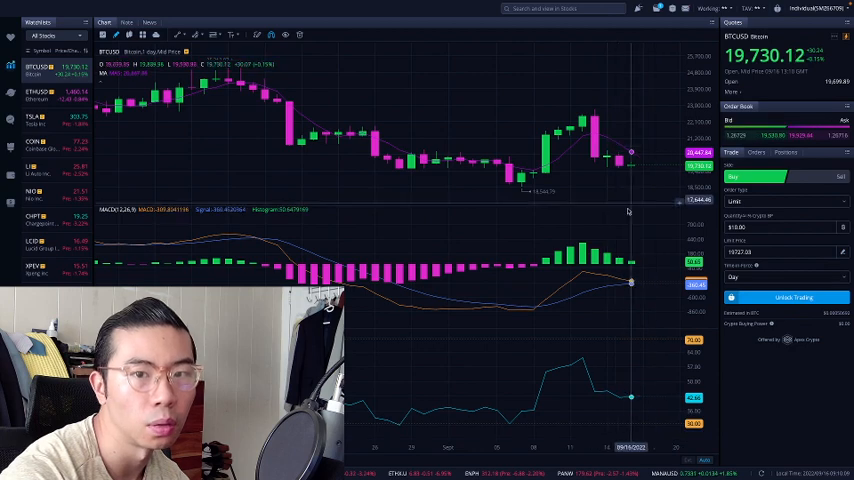
mouse_move(582, 255)
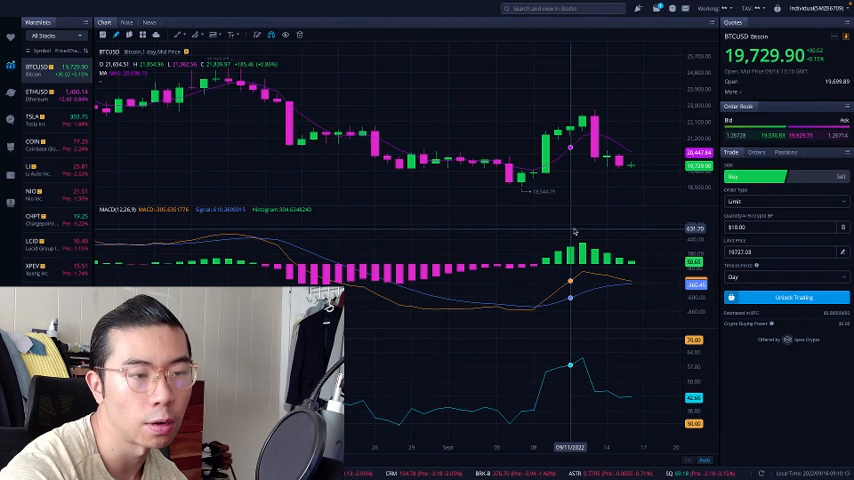
mouse_move(595, 230)
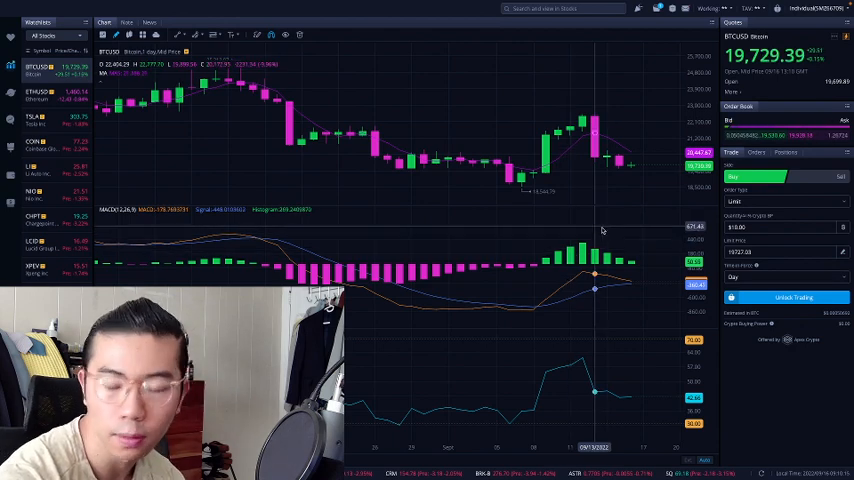